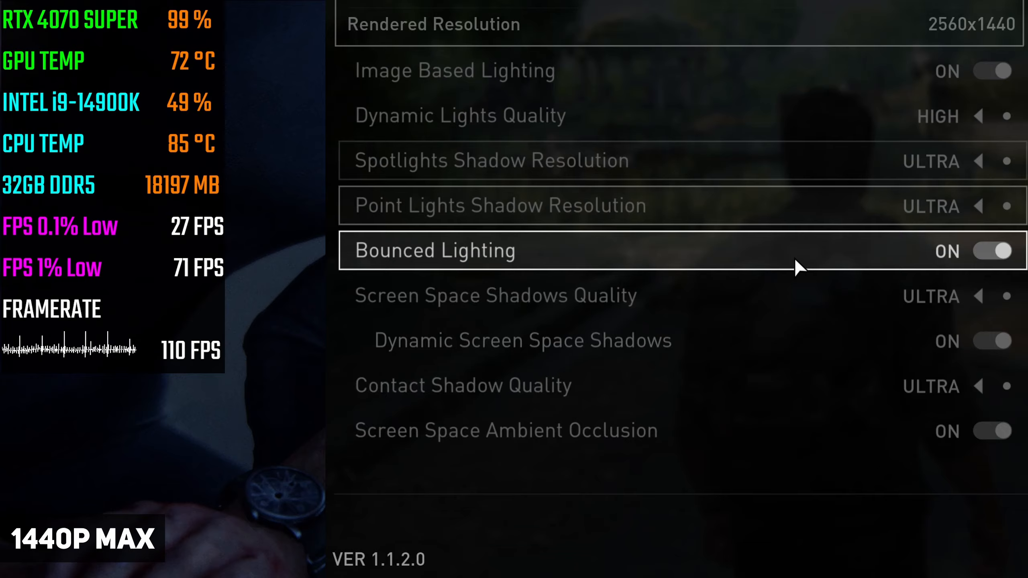
Scroll The Last of Us Part I graphics menu through the Ultra shadow and lighting options
scroll(down, 3)
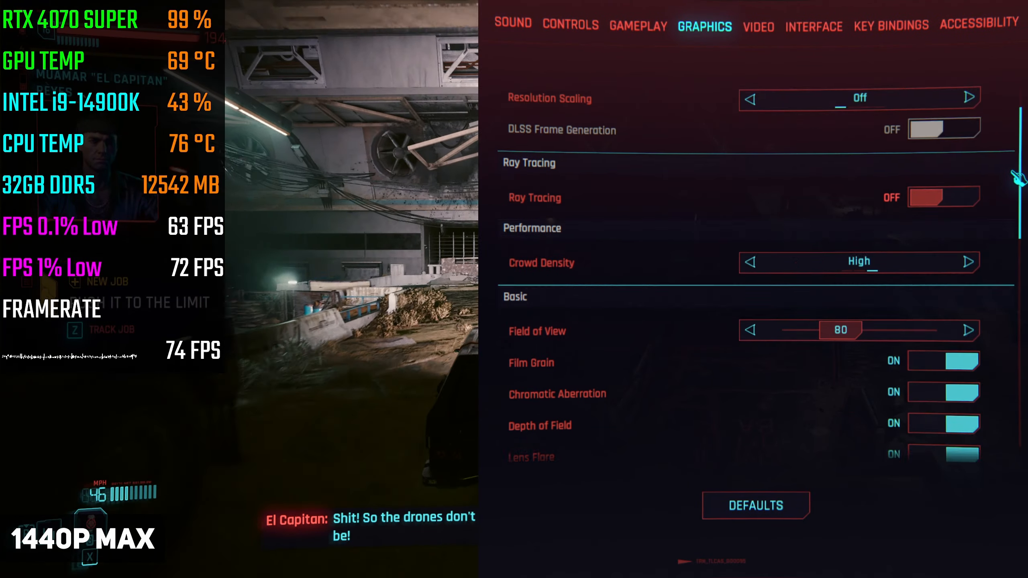
Scroll Cyberpunk 2077's Graphics tab past Ray Tracing off, Crowd Density High and Field of View 80
scroll(down, 3)
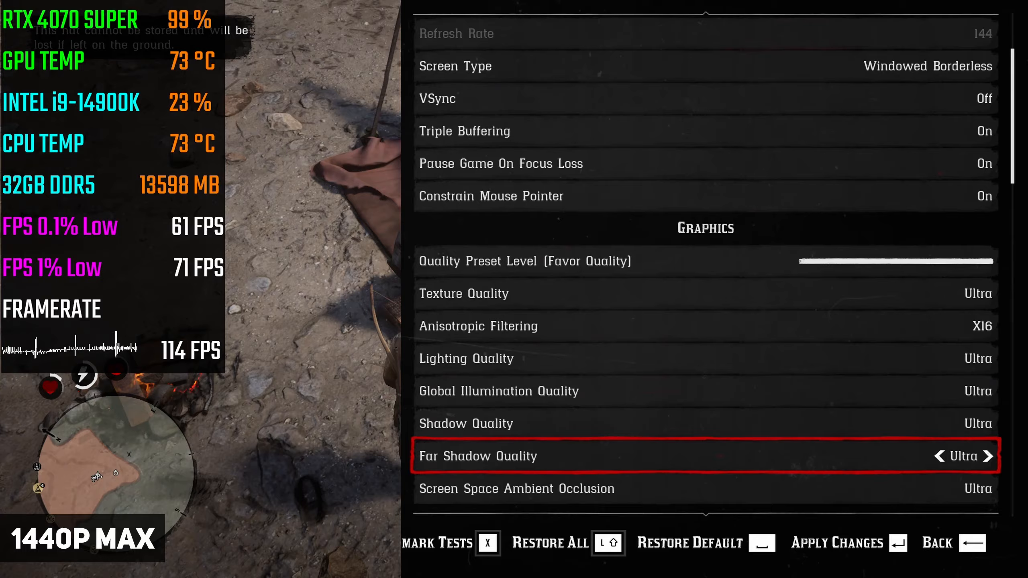
Scroll Red Dead Redemption 2's Ultra graphics list, then exit back to horseback gameplay
scroll(down, 3)
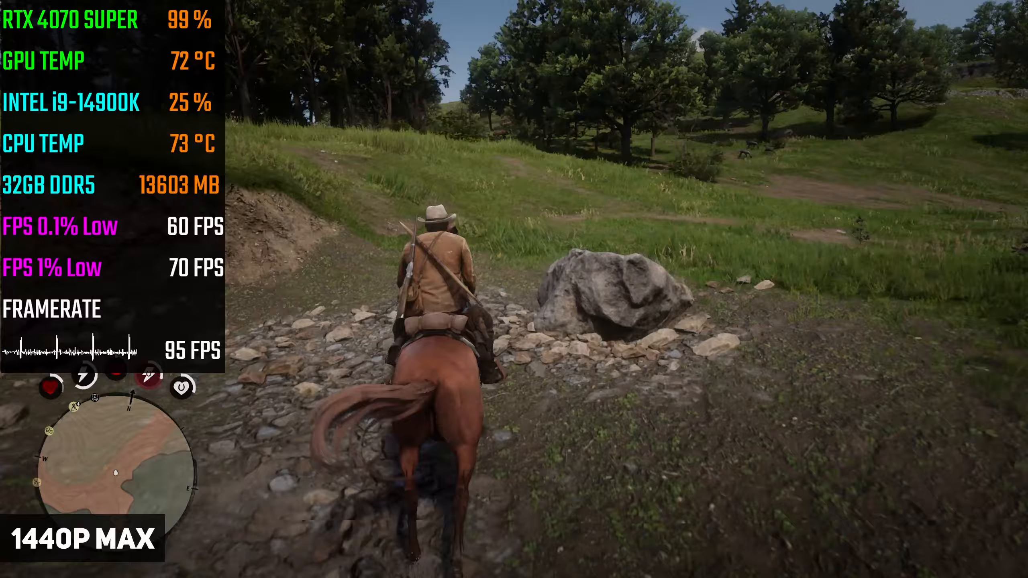
key(tab)
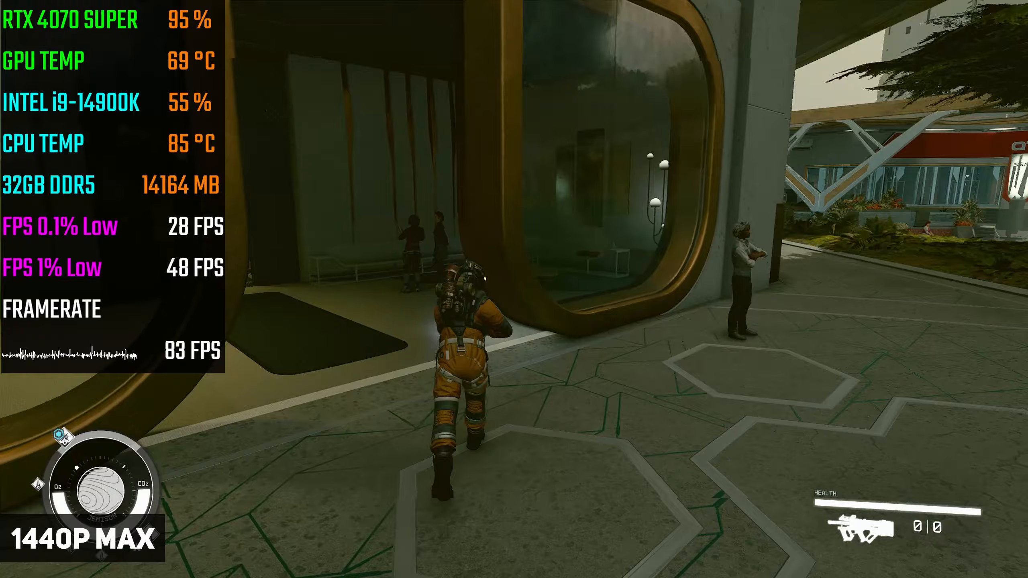
Walk the character around the Starfield settlement with the overlay showing about 83 FPS
key(w)
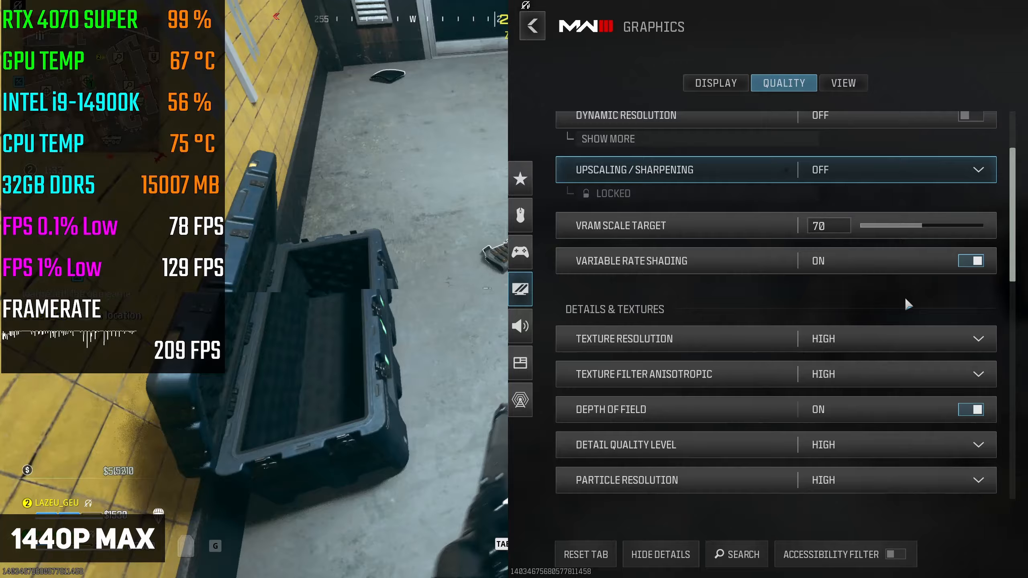
Scroll Modern Warfare III's Quality tab showing High textures and upscaling off
scroll(down, 3)
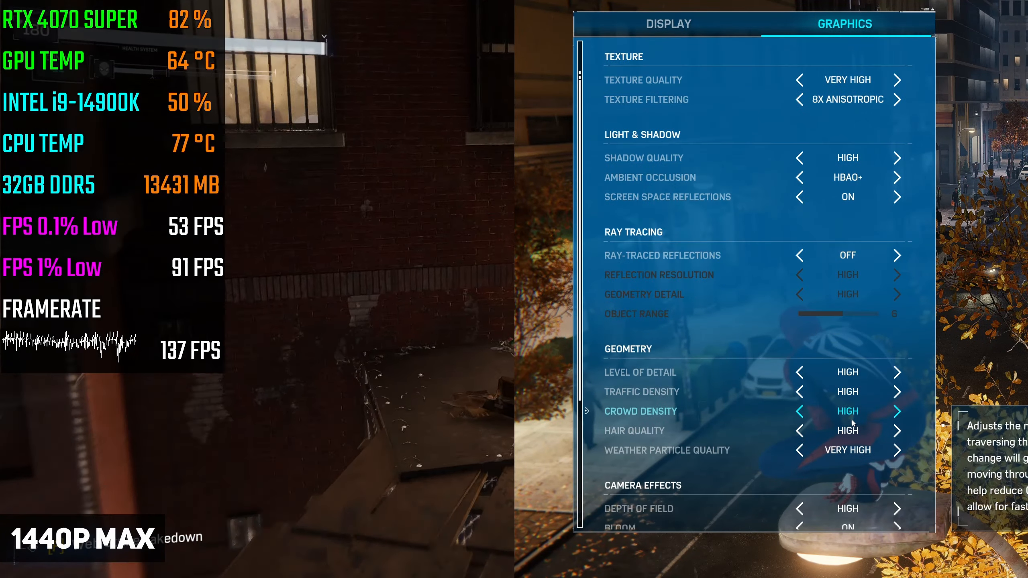
Scroll Spider-Man Remastered's Graphics tab from Texture through Geometry to Camera Effects
scroll(down, 3)
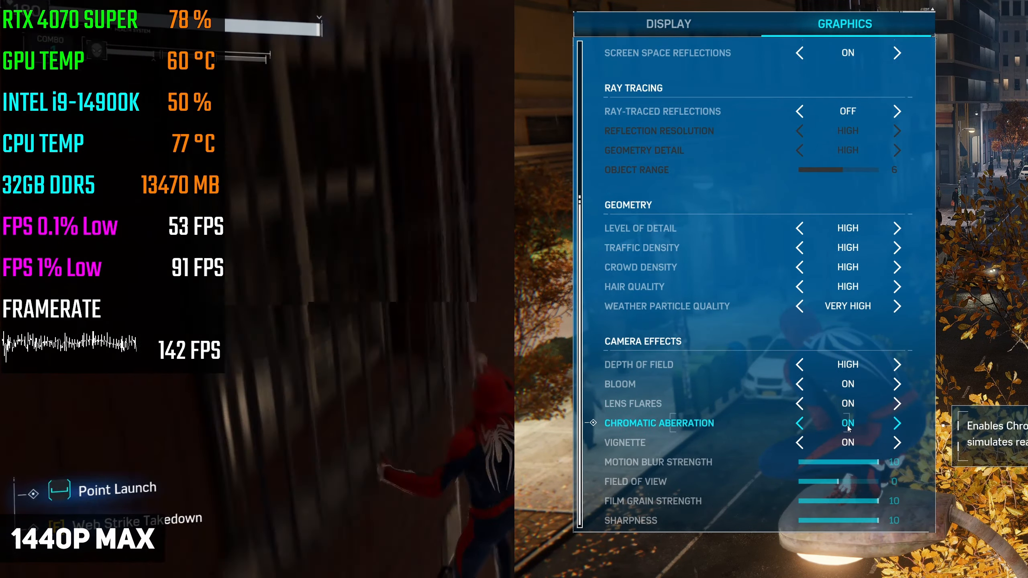